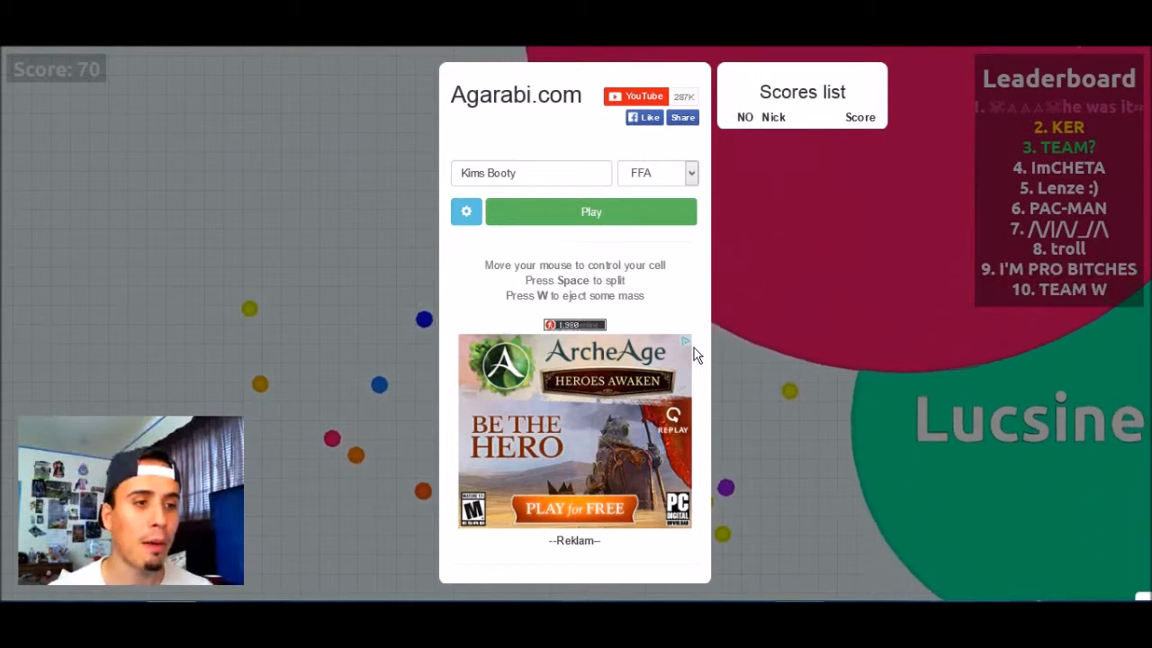
Step: Show the game-mode list next to the nickname 'Kims Booty'
left_click(657, 172)
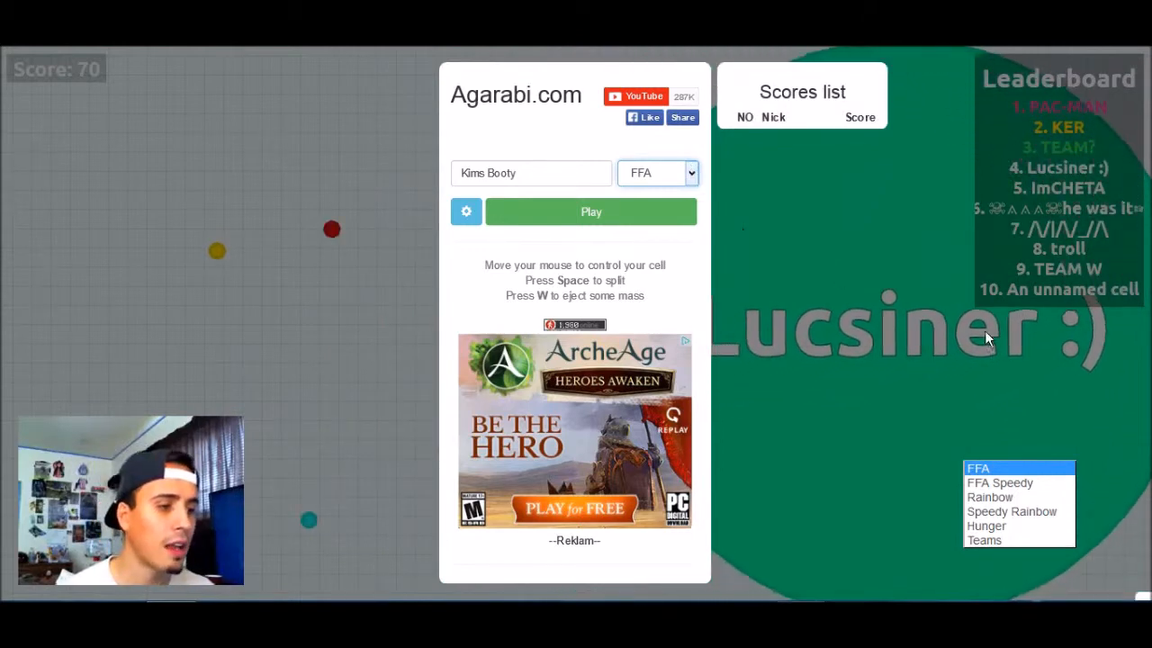
Step: Play FFA Speedy twice, continuing past the first match's results
left_click(999, 482)
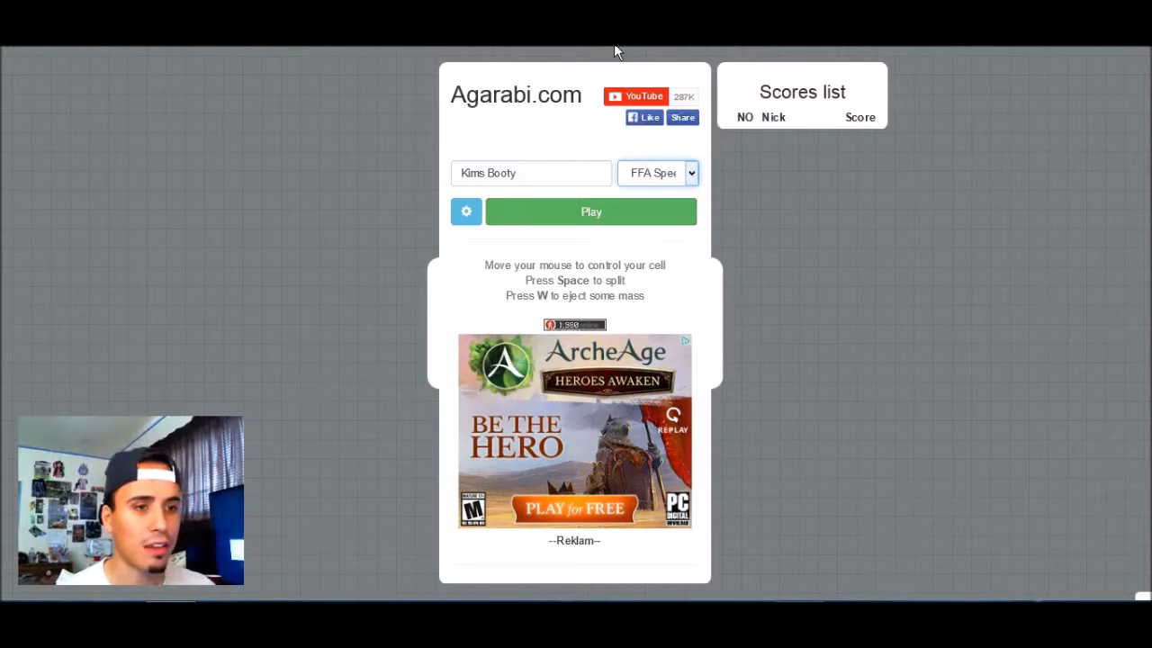
mouse_move(567, 153)
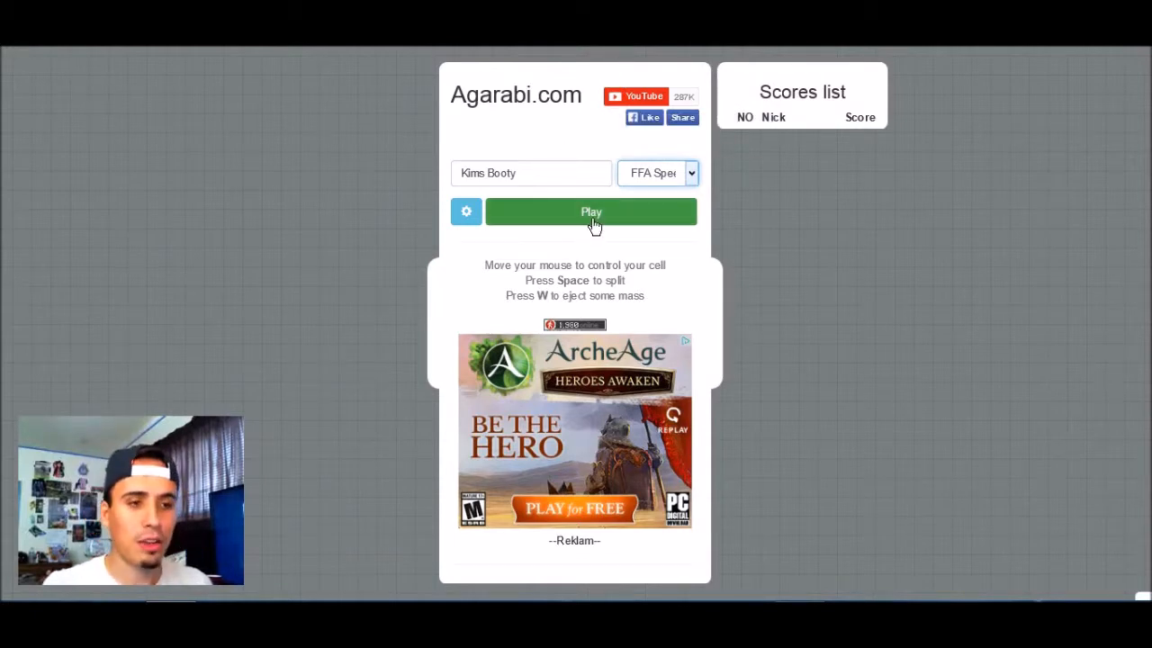
left_click(591, 212)
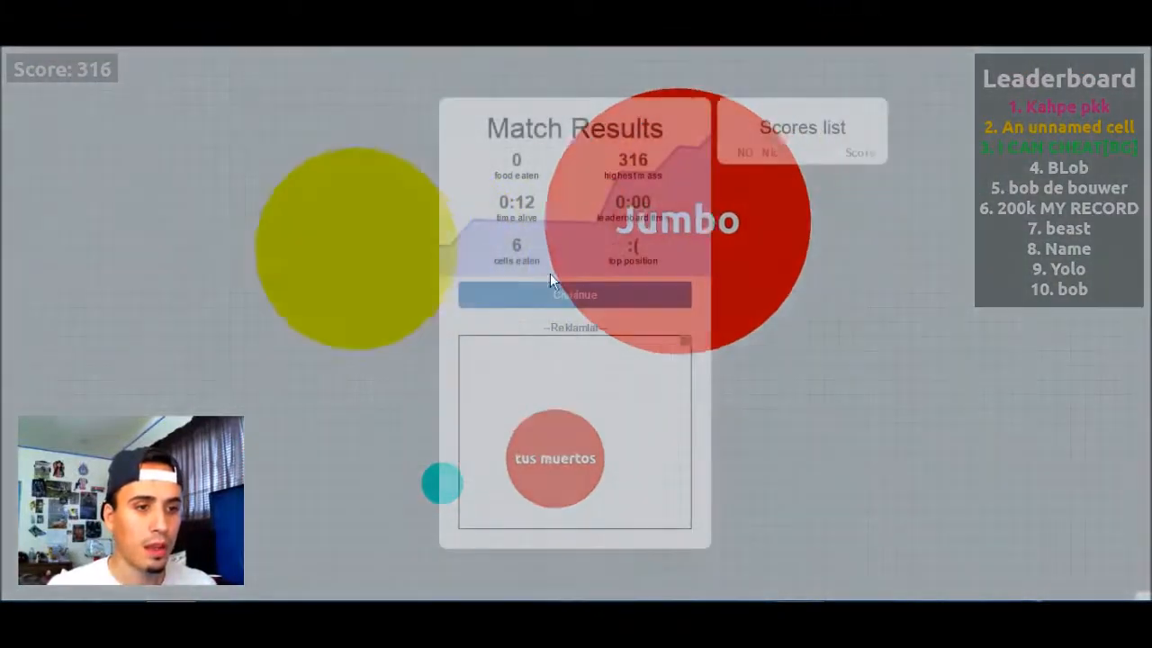
left_click(574, 295)
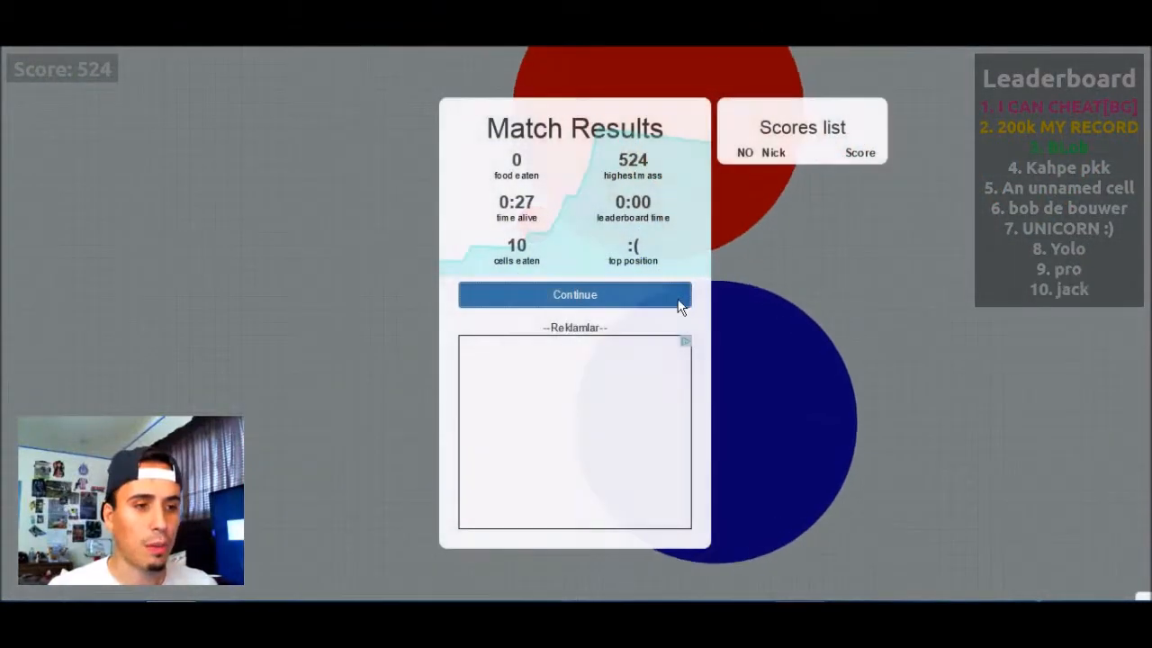
Step: Dismiss the results and return to the start menu with FFA Speedy still chosen
left_click(574, 295)
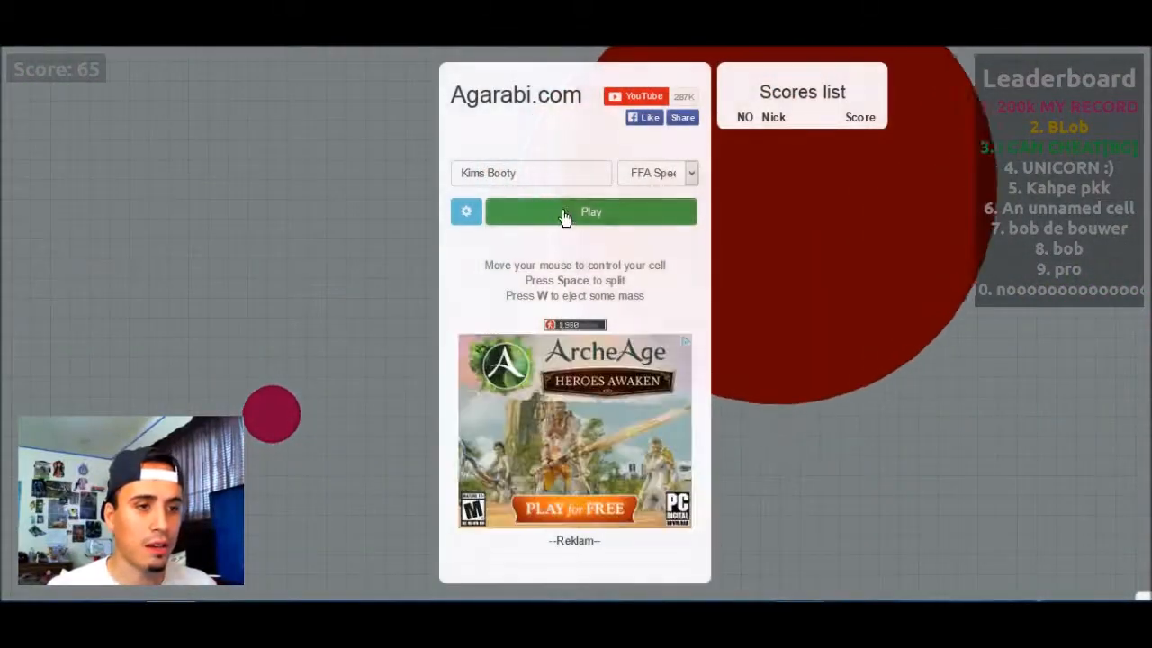
left_click(591, 212)
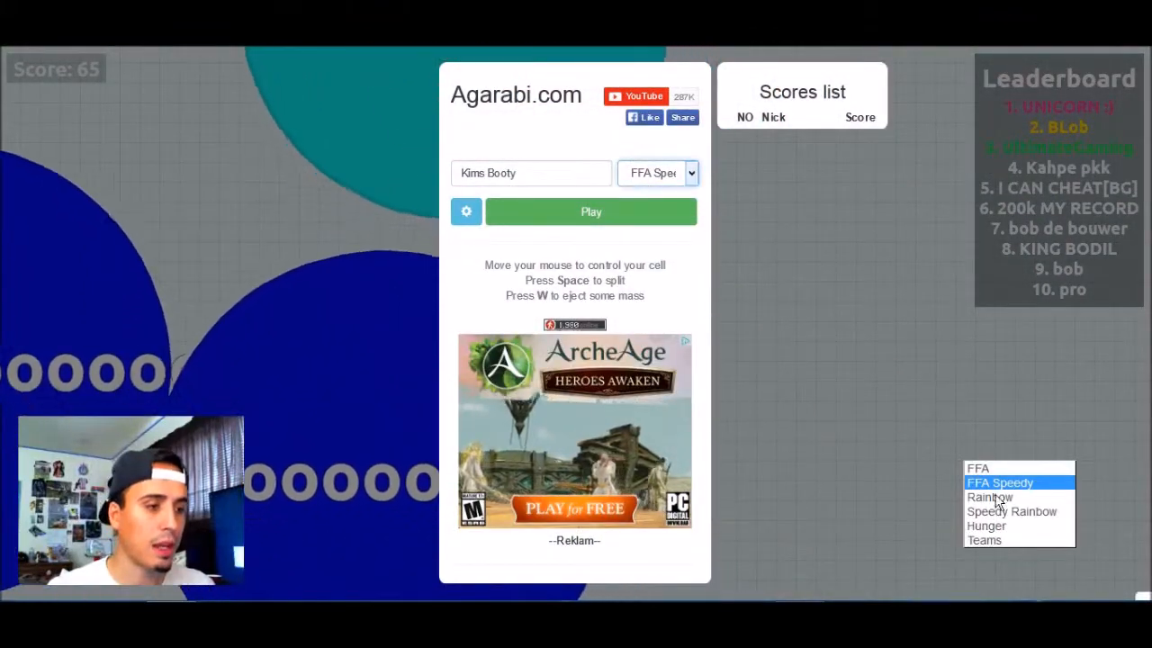
Step: Play another FFA Speedy match ending at 54 highest mass, 9 food eaten
left_click(591, 212)
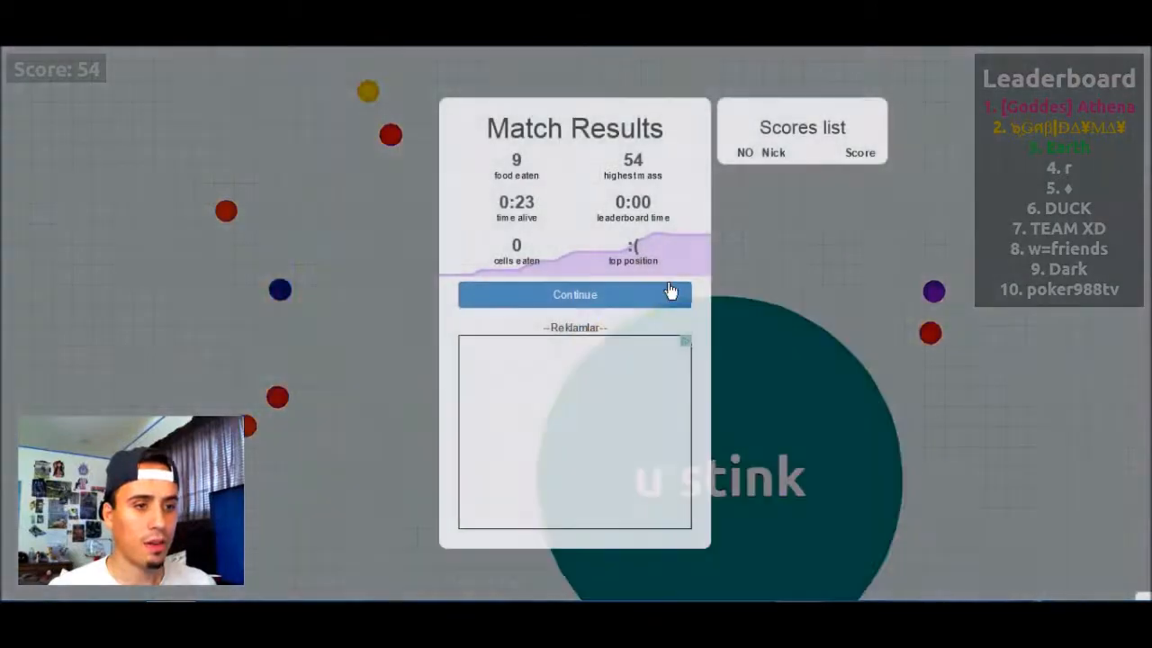
Step: Switch to Speedy Rainbow and play a quick match, dismissing its results
left_click(574, 296)
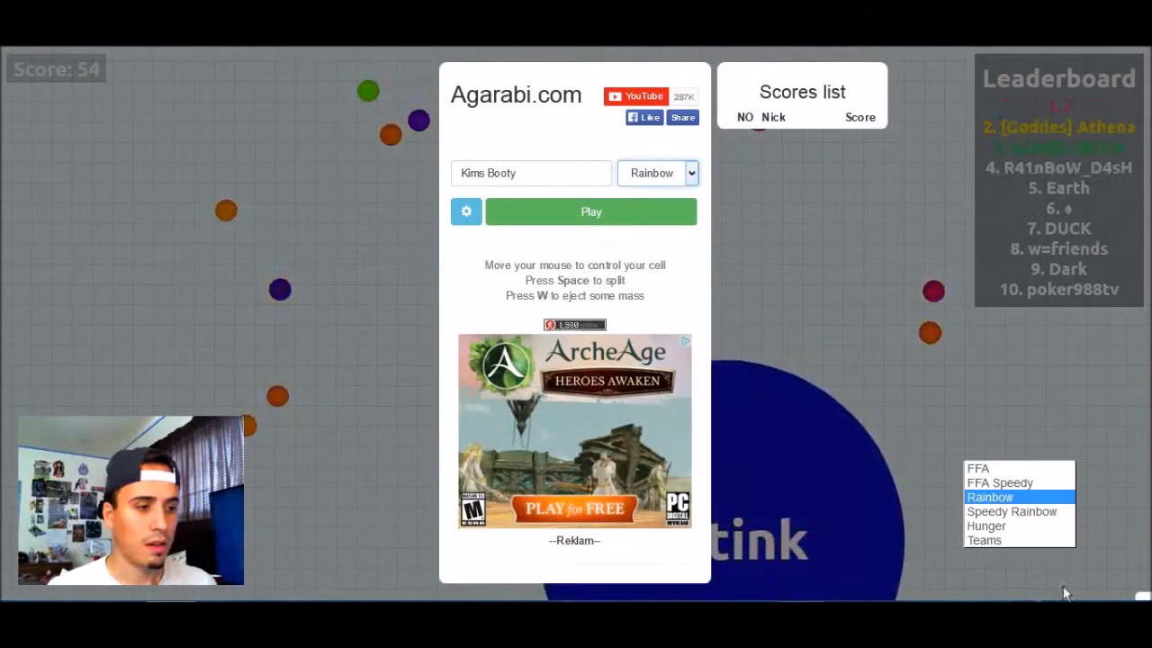
left_click(1012, 511)
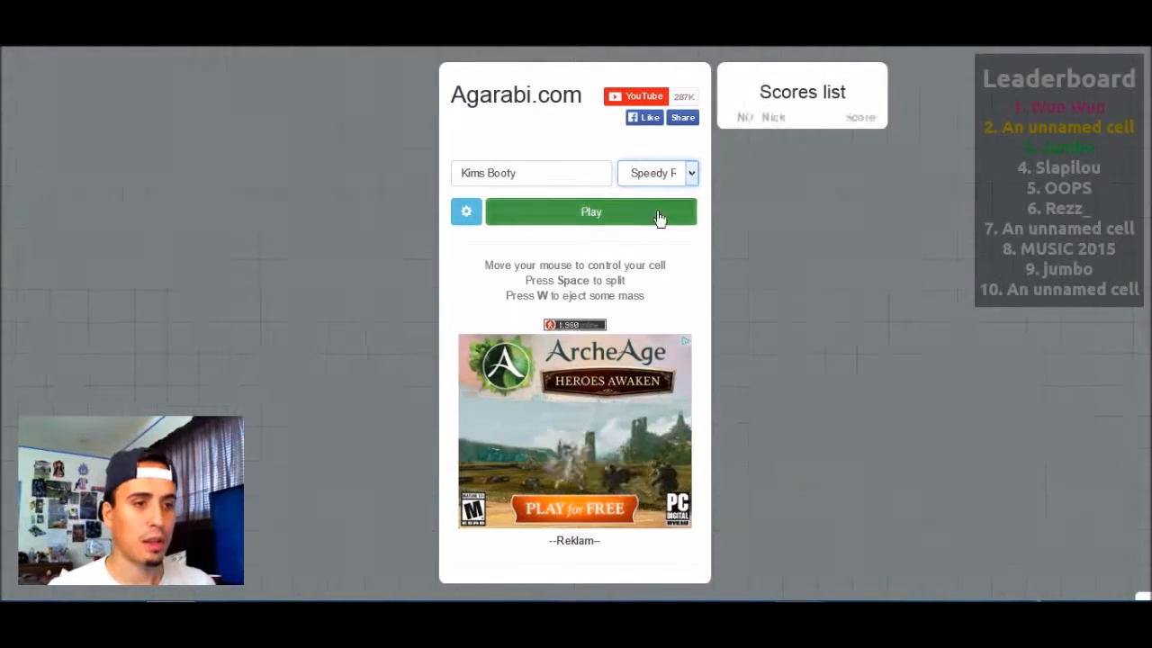
left_click(590, 212)
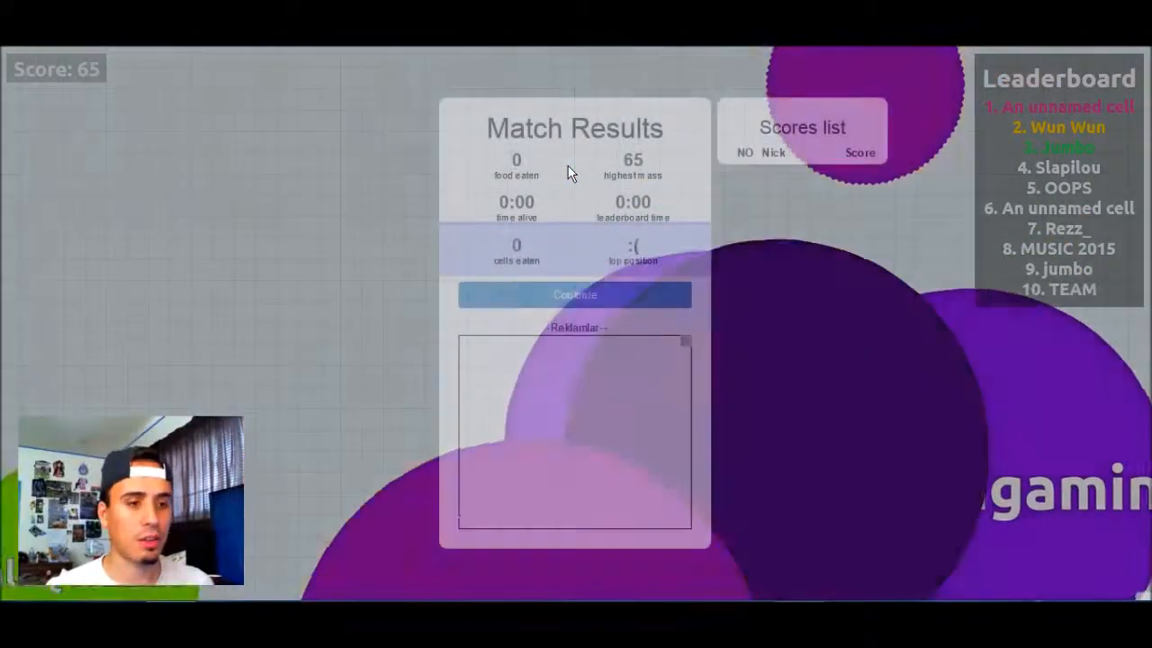
left_click(574, 295)
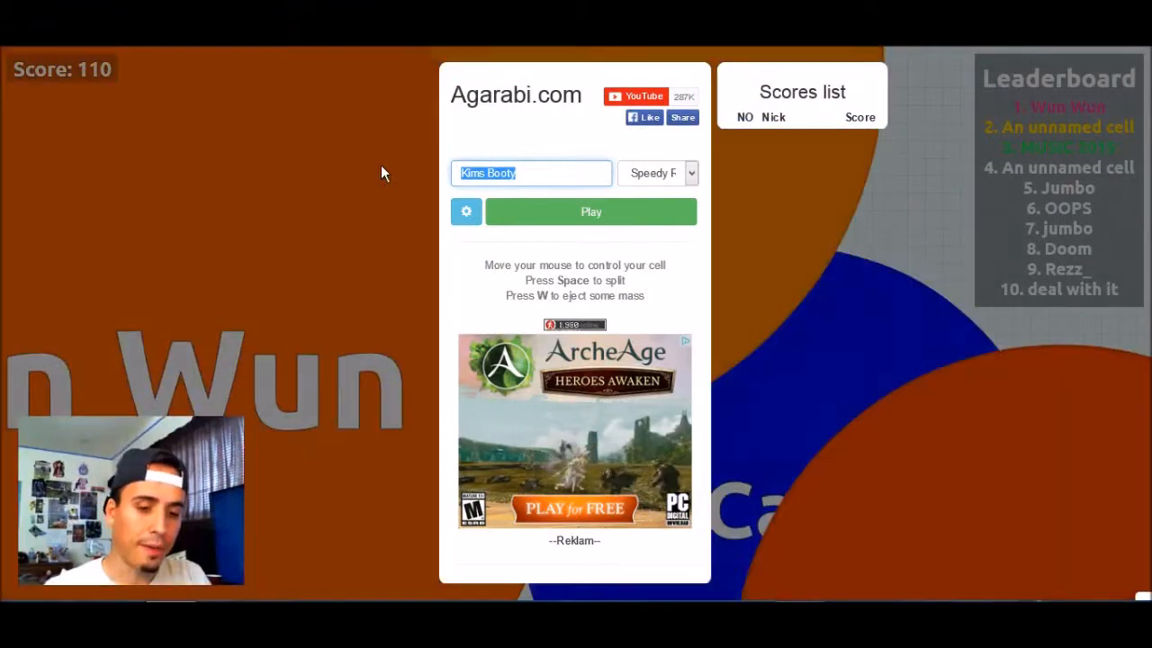
Step: Rename the player to 'Obama', play a quick match and return to the start menu
type("o")
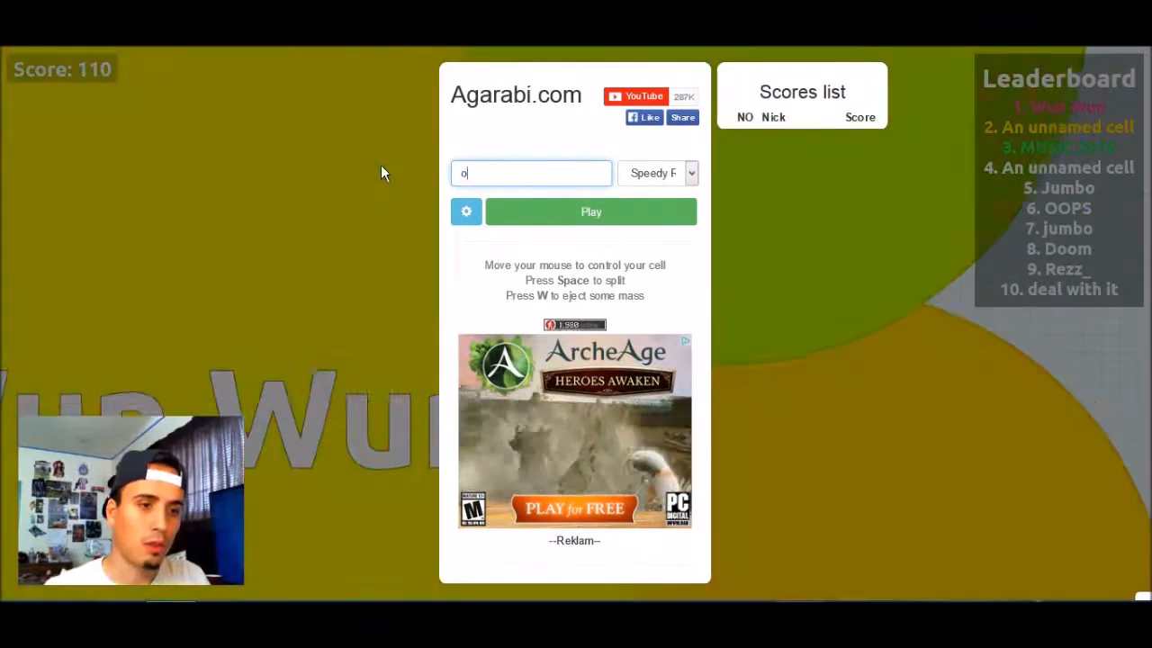
type("Obama")
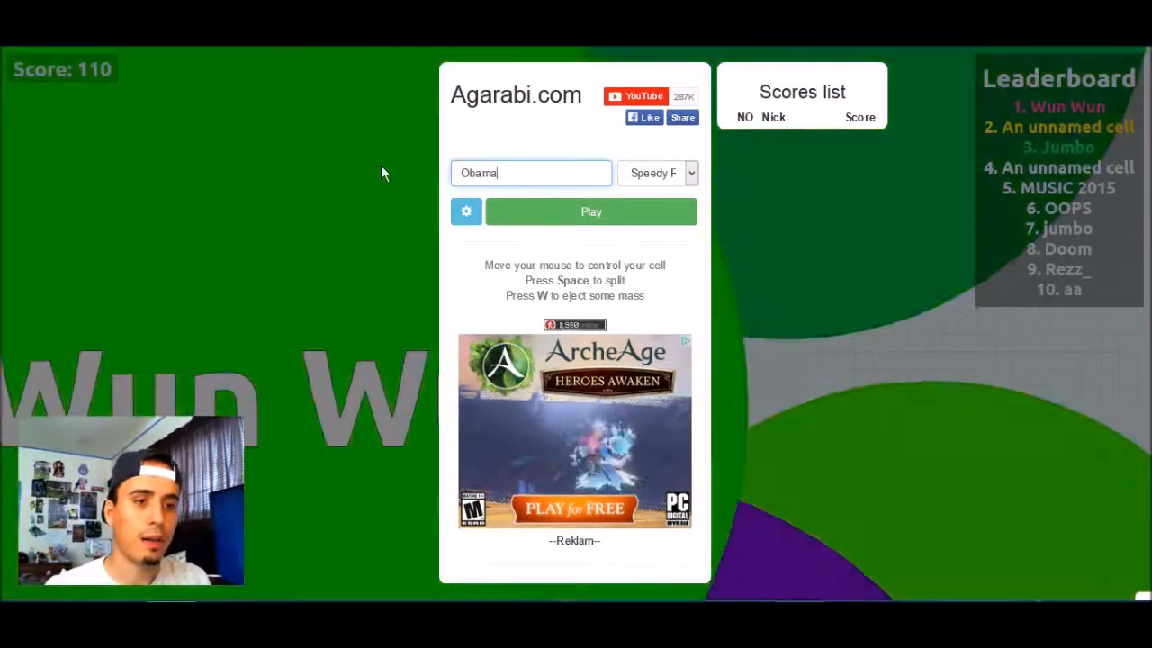
left_click(591, 213)
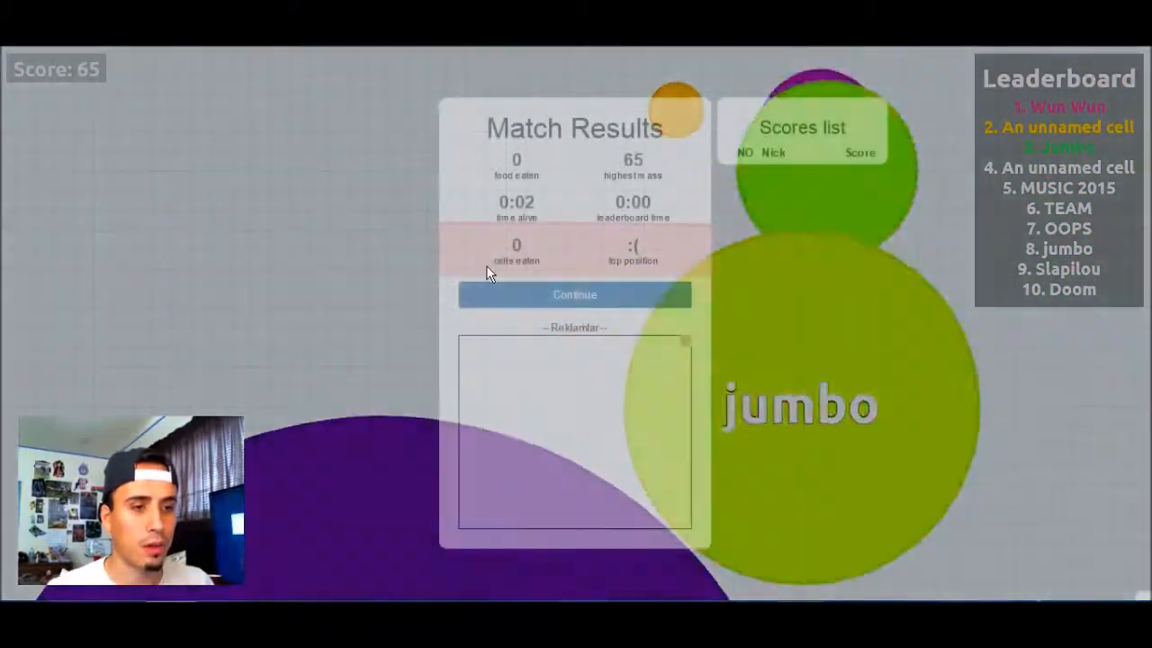
left_click(575, 295)
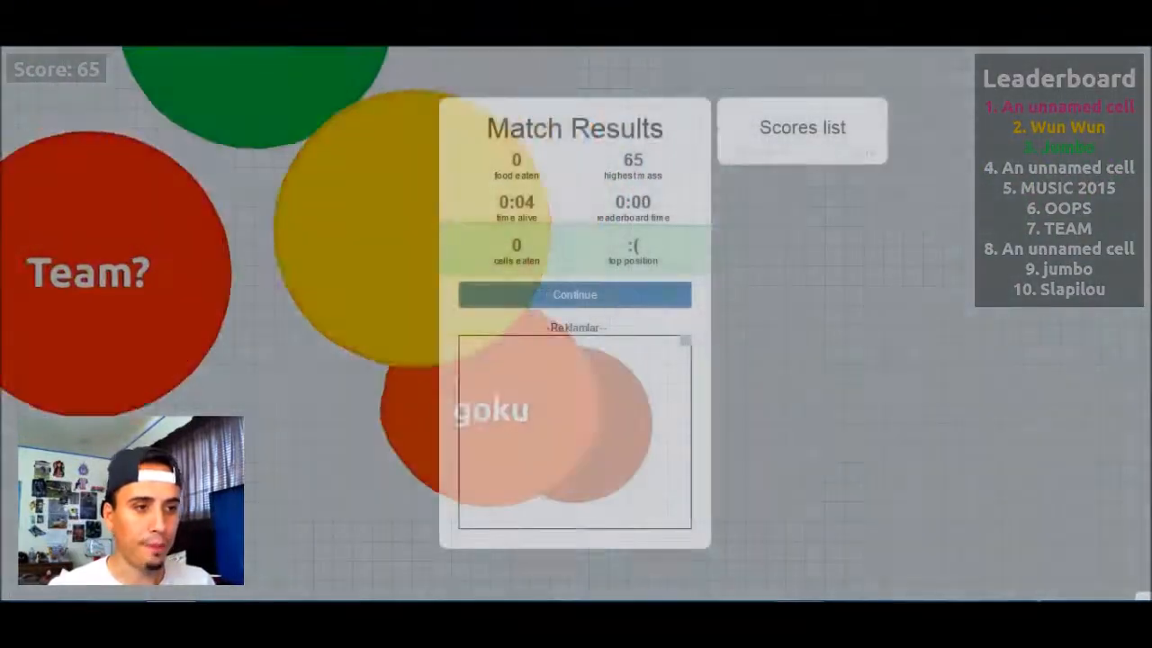
left_click(574, 295)
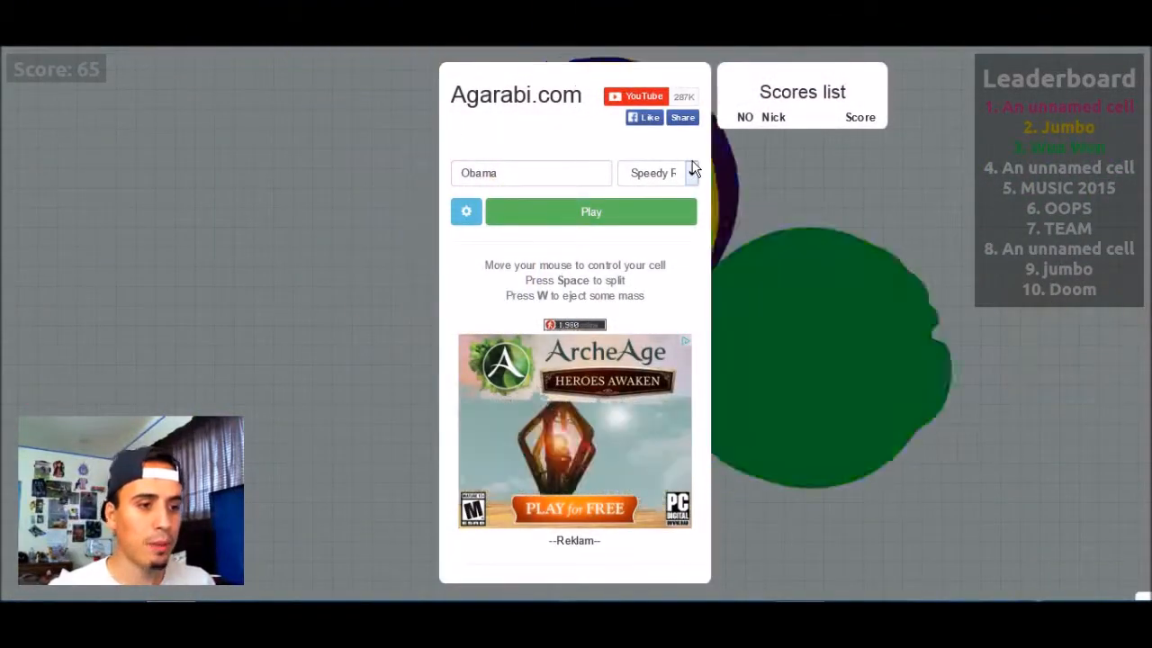
Step: Change the mode to Hunger, then Teams, and try twice to start a Teams match
left_click(691, 173)
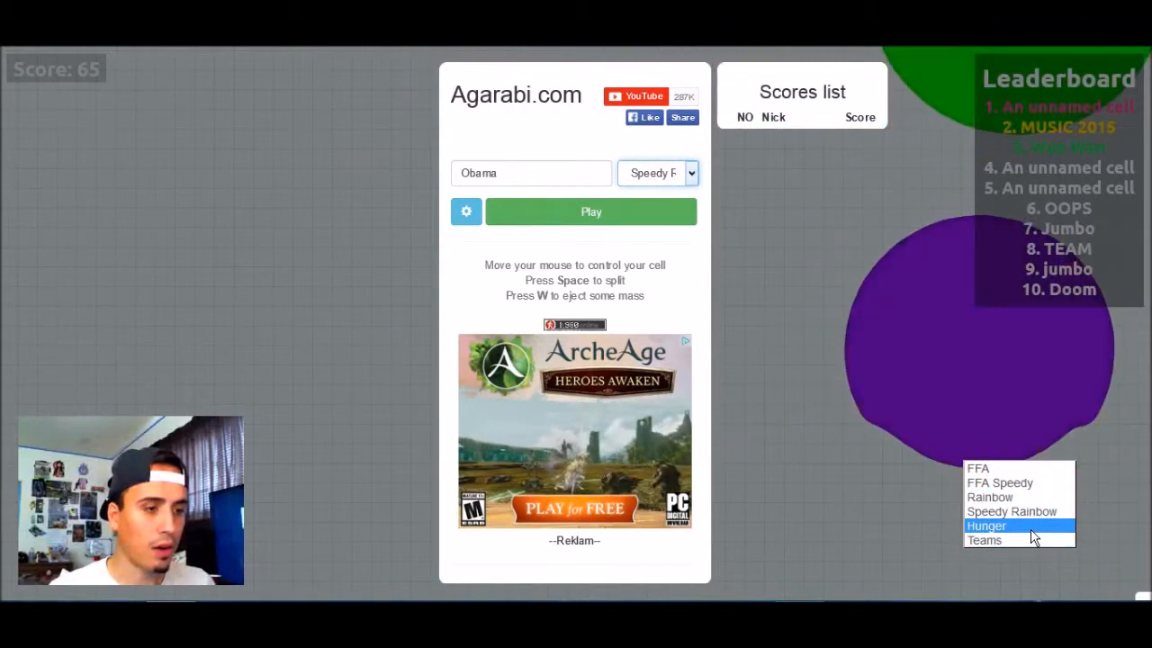
left_click(590, 212)
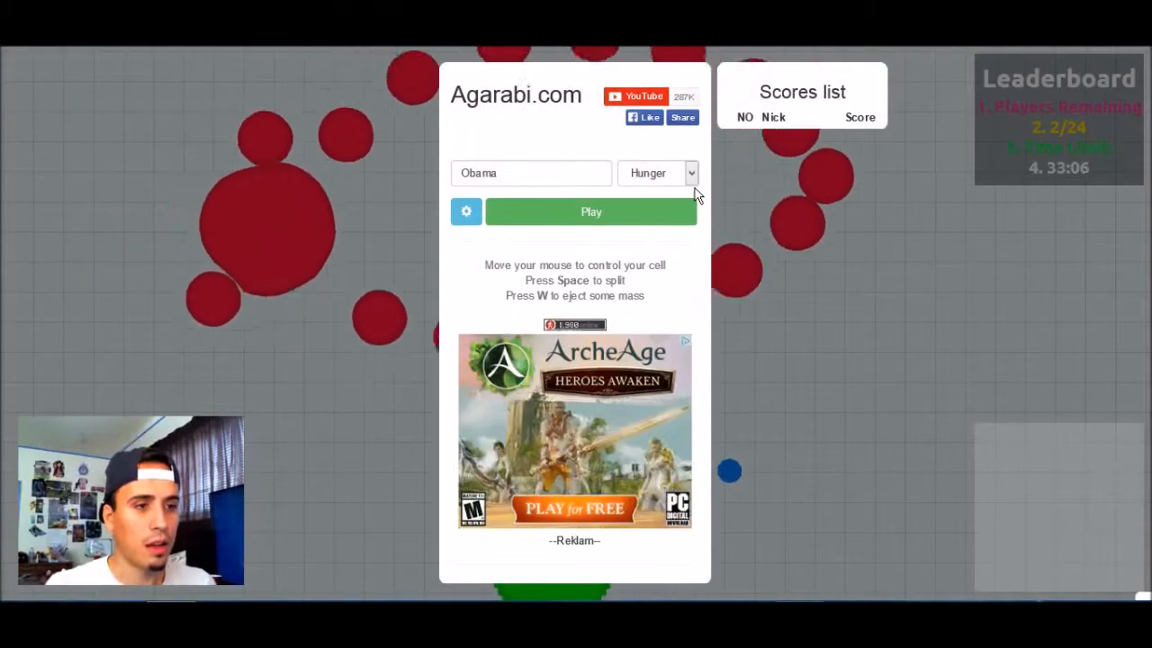
left_click(657, 173)
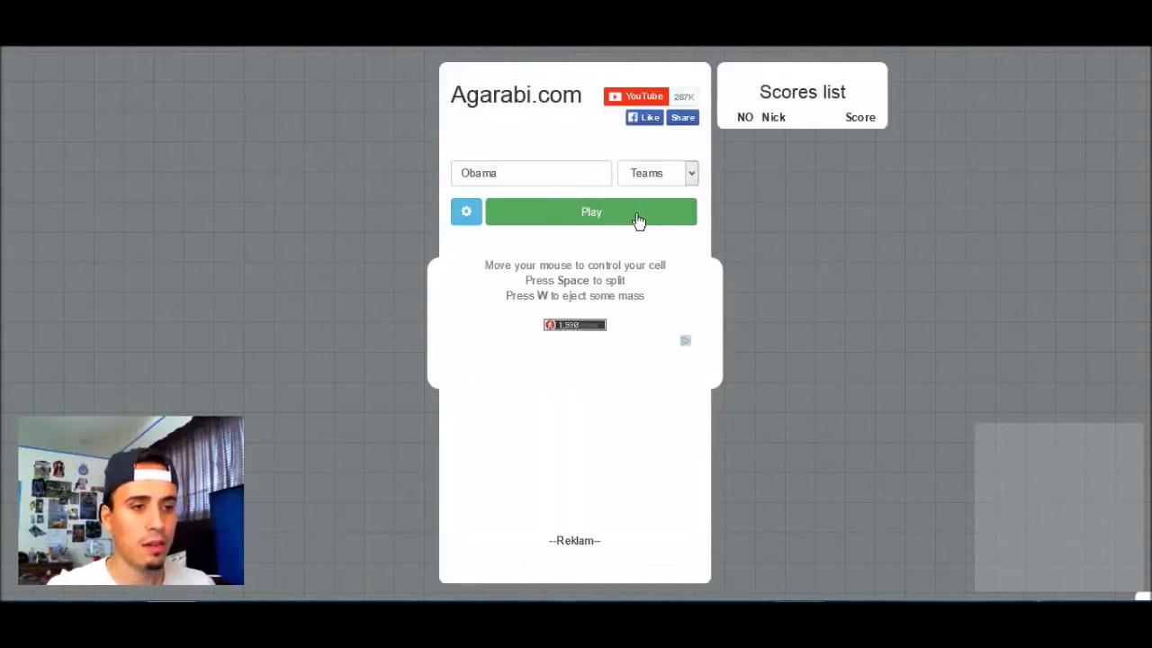
left_click(591, 212)
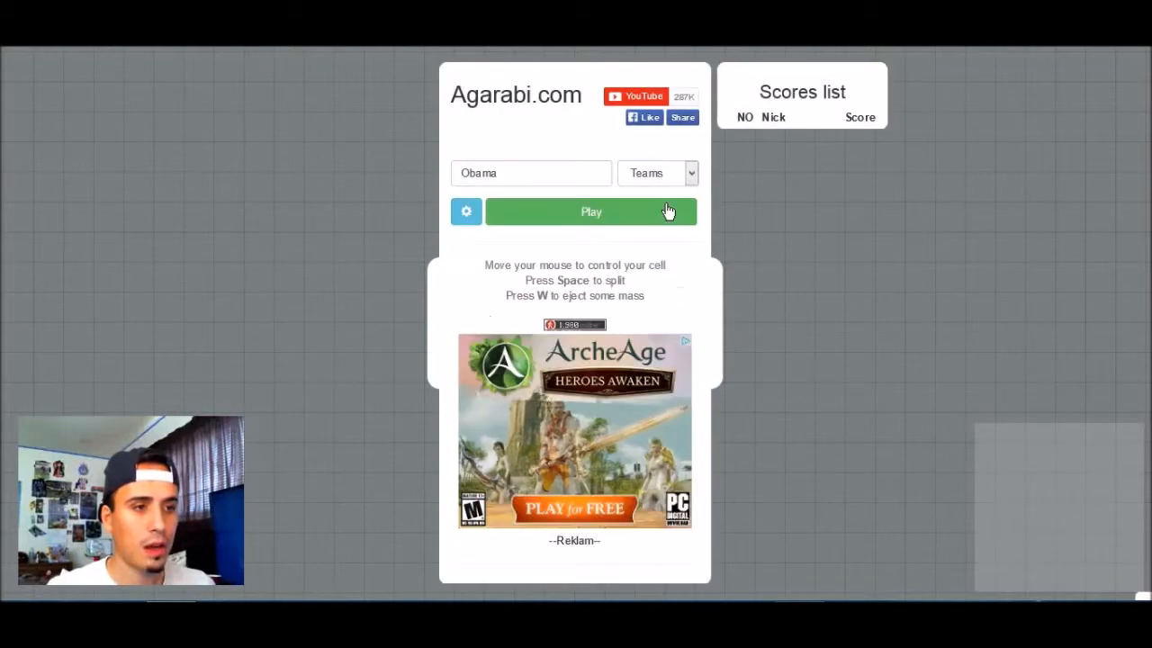
left_click(467, 211)
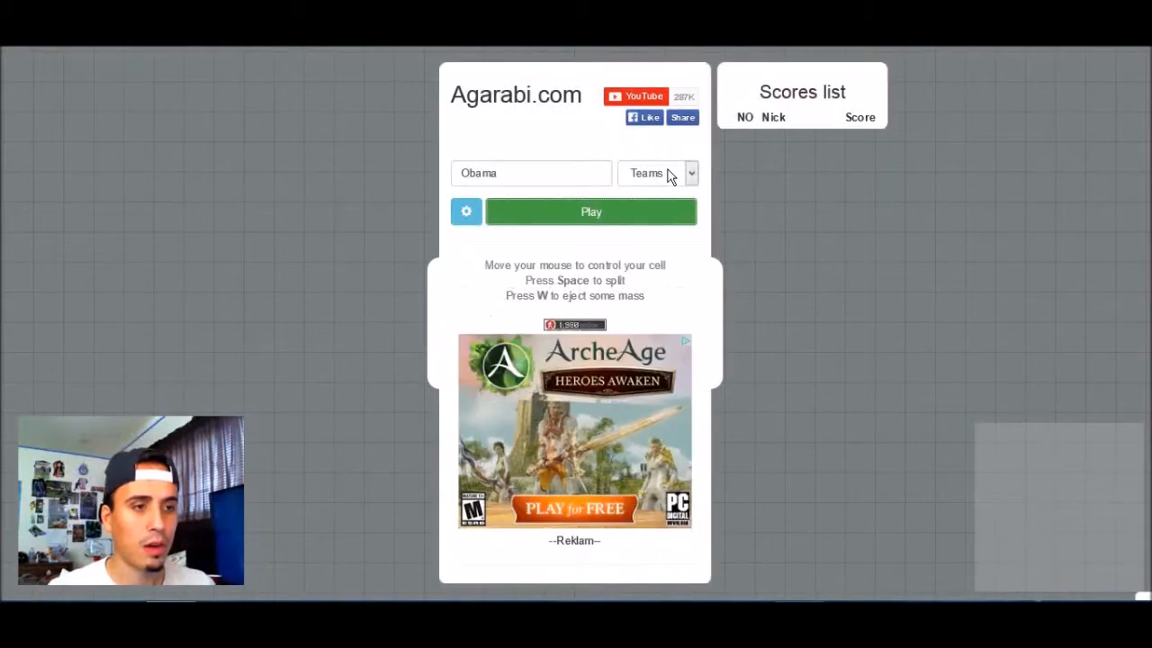
Step: Switch back to FFA Speedy and play a match ending at 556 highest mass
left_click(688, 173)
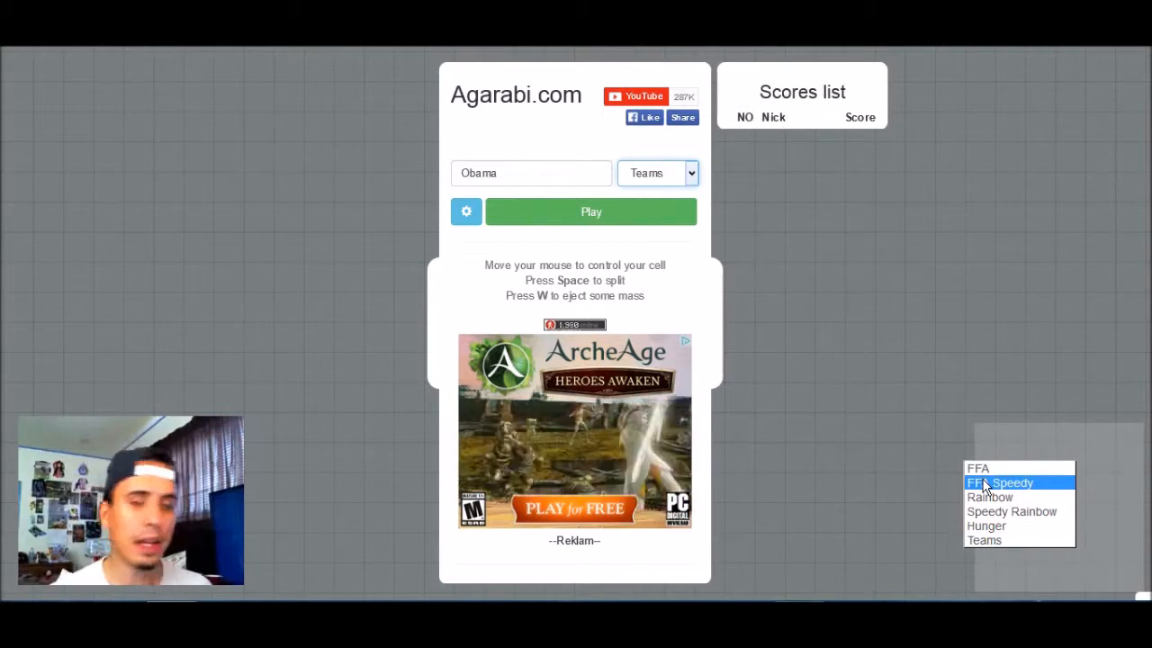
left_click(985, 540)
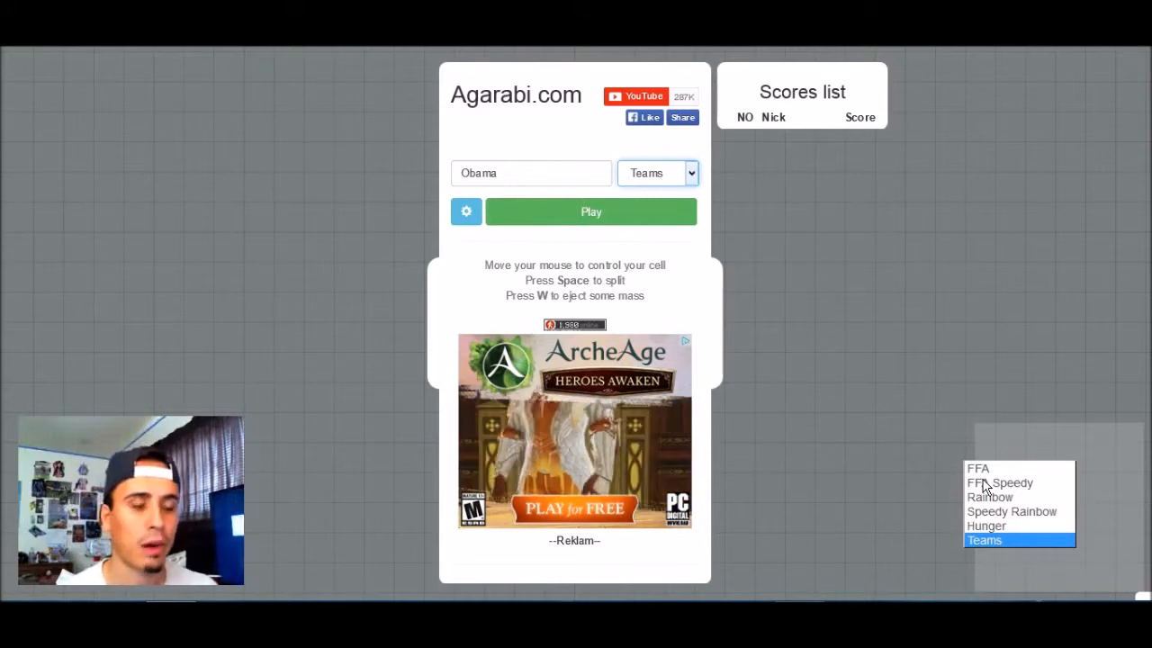
mouse_move(999, 483)
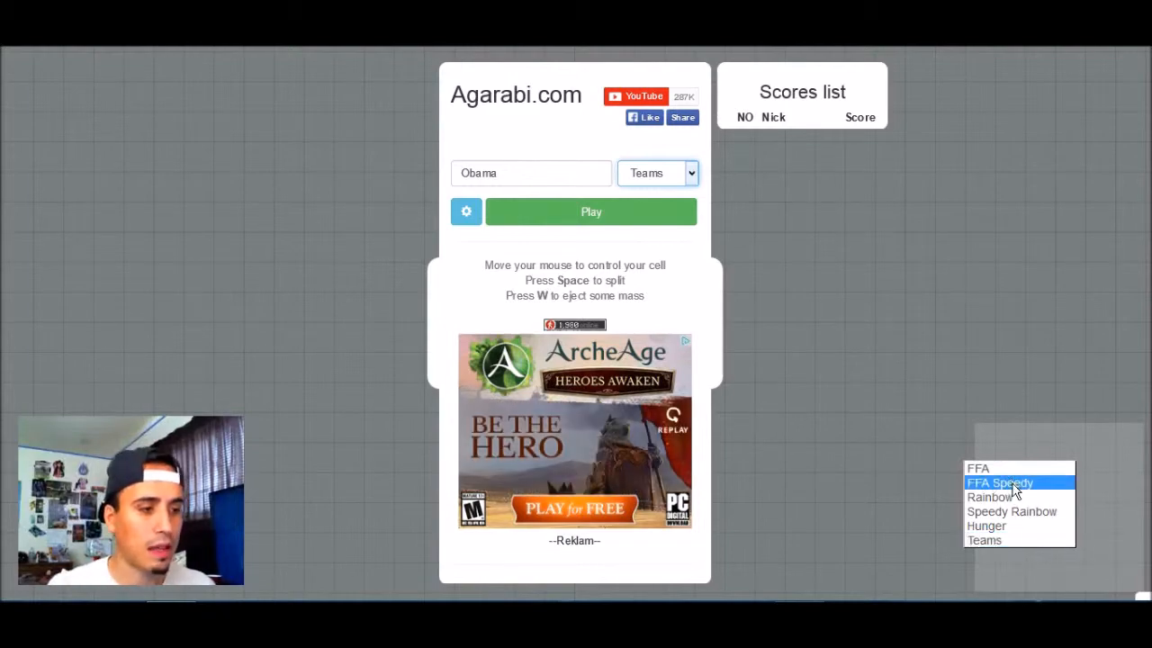
left_click(591, 212)
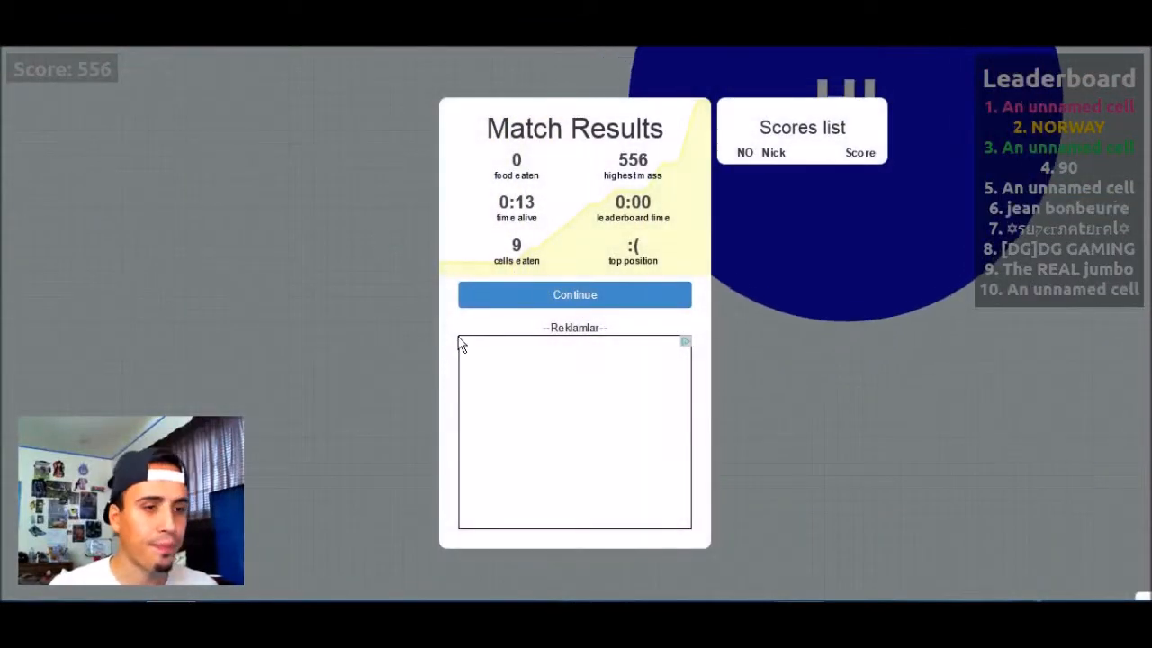
Step: Play one more quick match after the results, ending on a 'Server is Full' notice
left_click(575, 295)
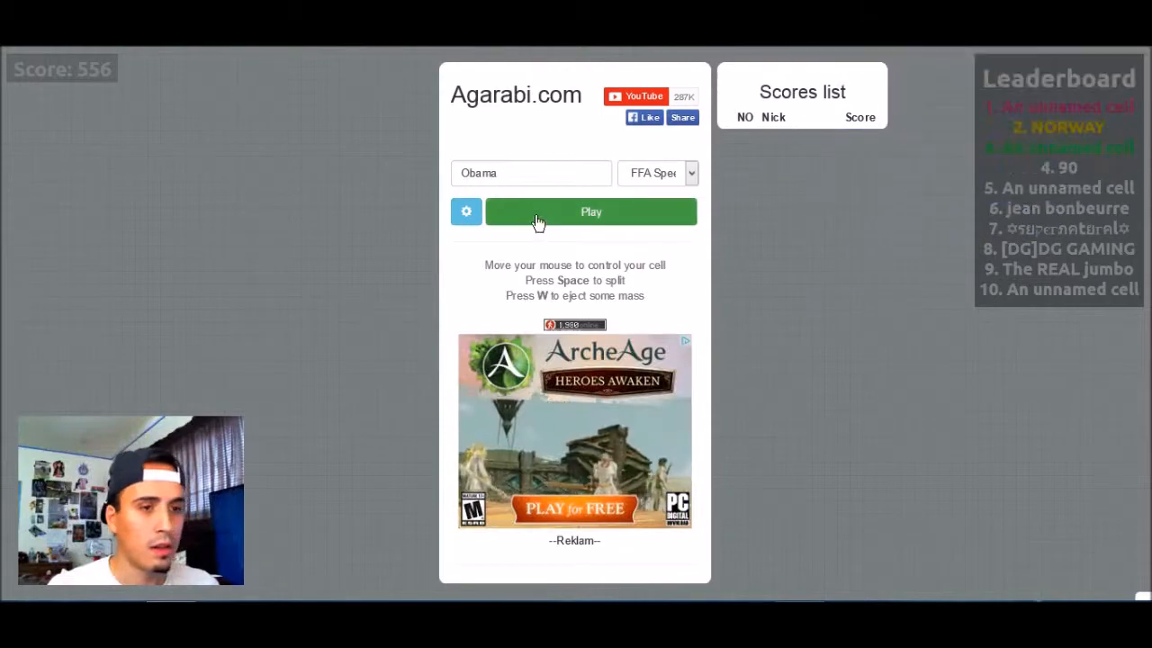
left_click(591, 212)
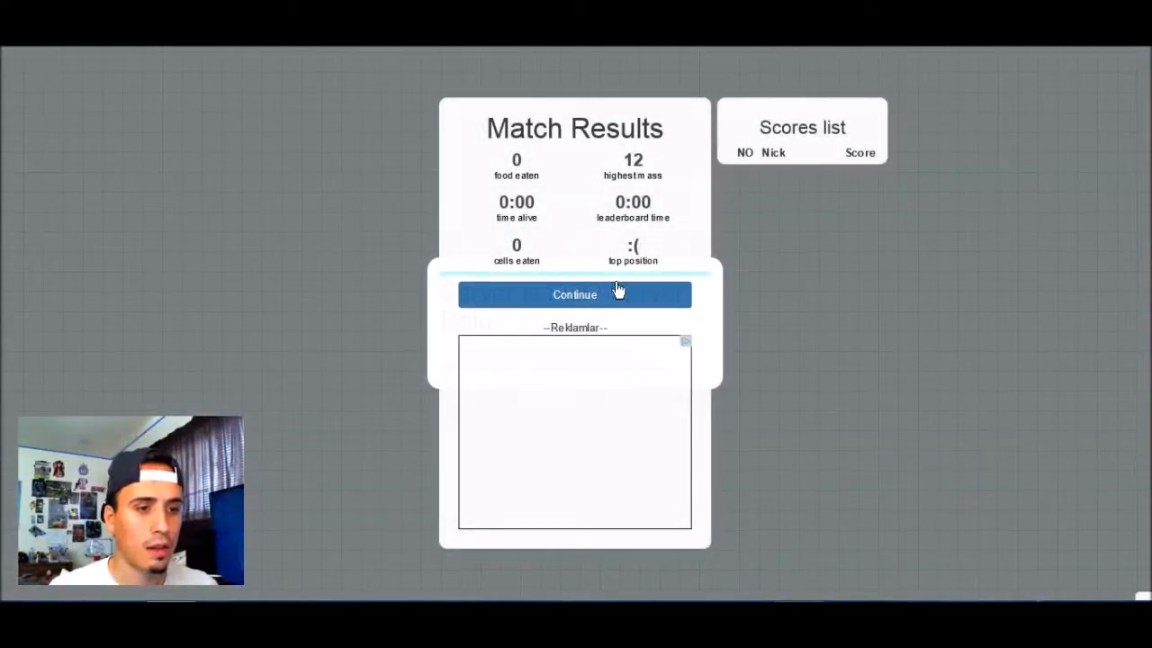
left_click(574, 296)
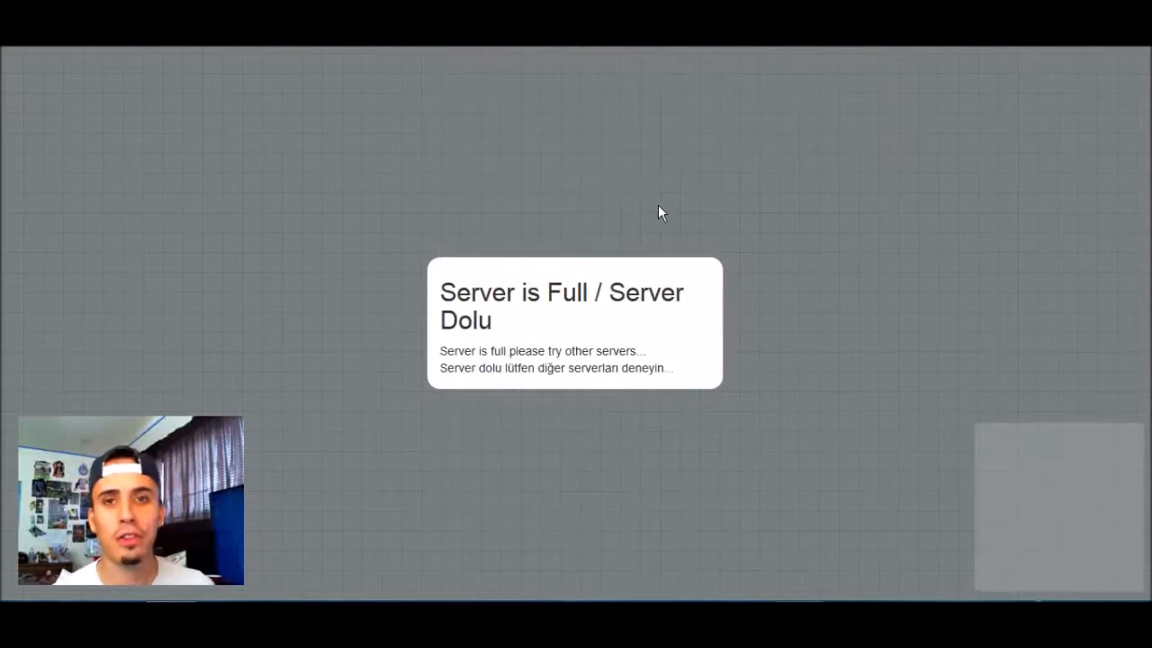